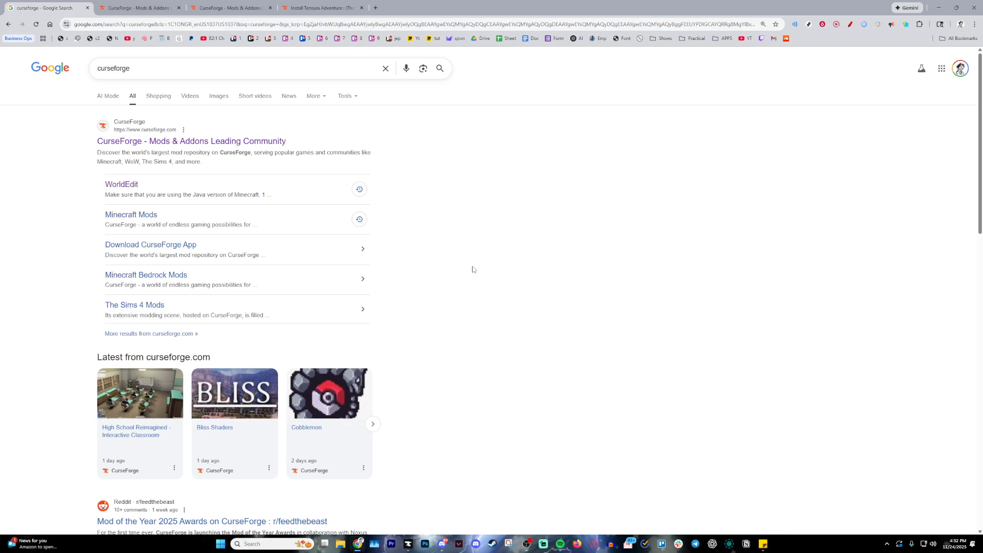
{"action": "mouse_move", "coordinate": [469, 260]}
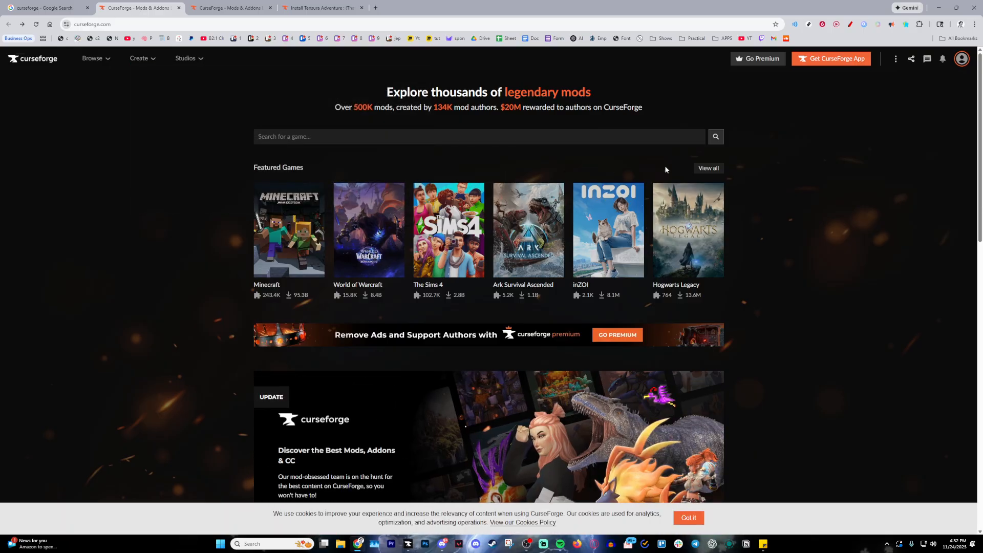
{"action": "mouse_move", "coordinate": [831, 58]}
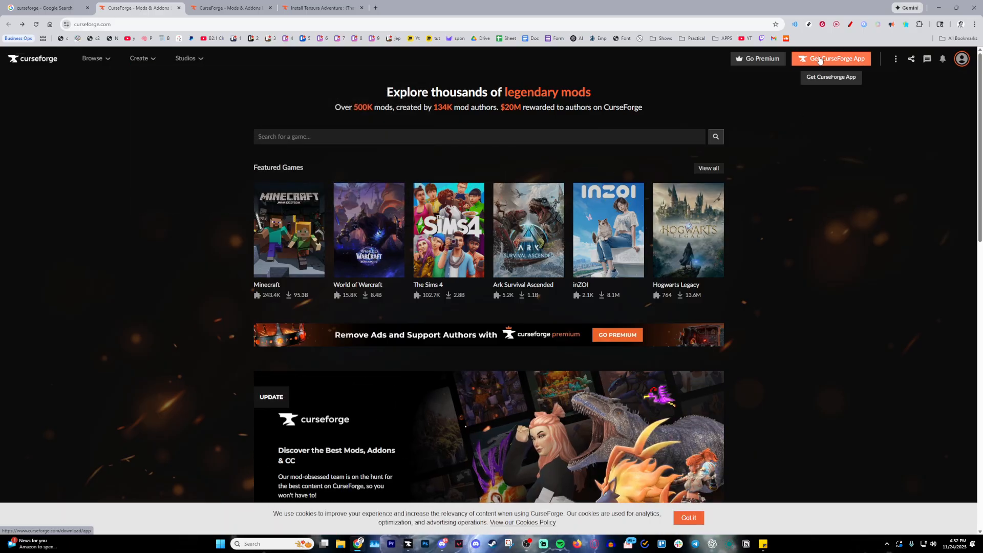
{"action": "mouse_move", "coordinate": [407, 542]}
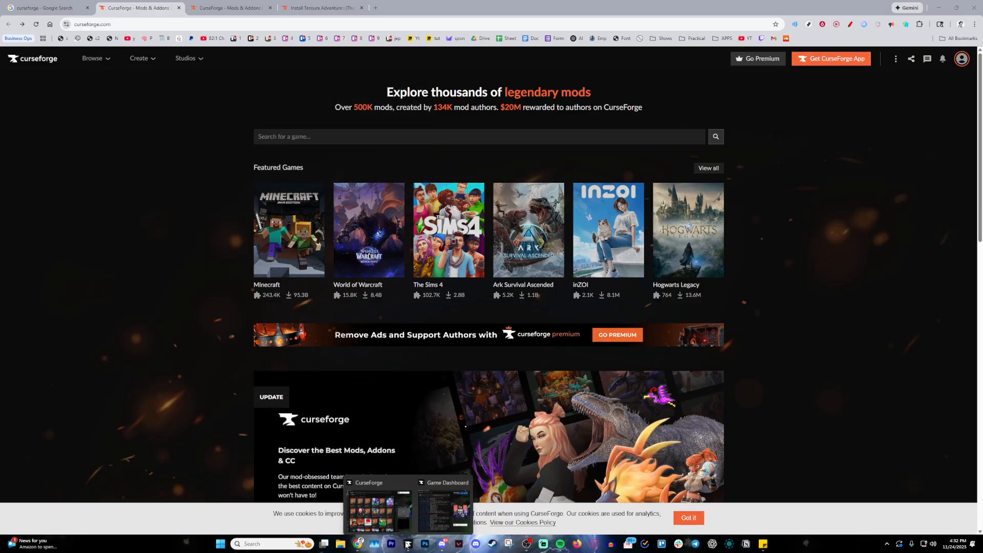
Step: Go to curseforge.com from the Google results for CurseForge
{"action": "left_click", "coordinate": [369, 505]}
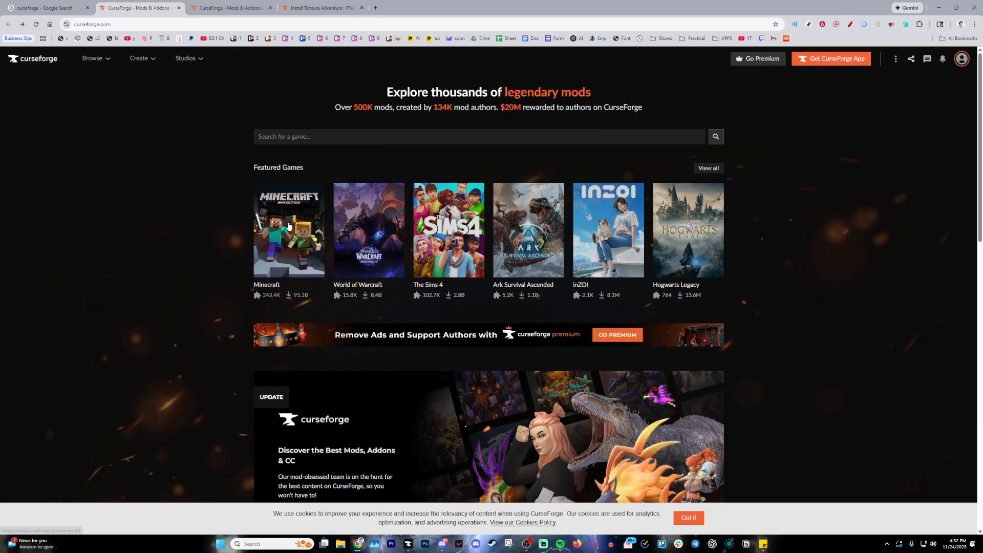
Step: Search the Minecraft mods section for 'solo leveling', listing 330 projects
{"action": "left_click", "coordinate": [289, 231]}
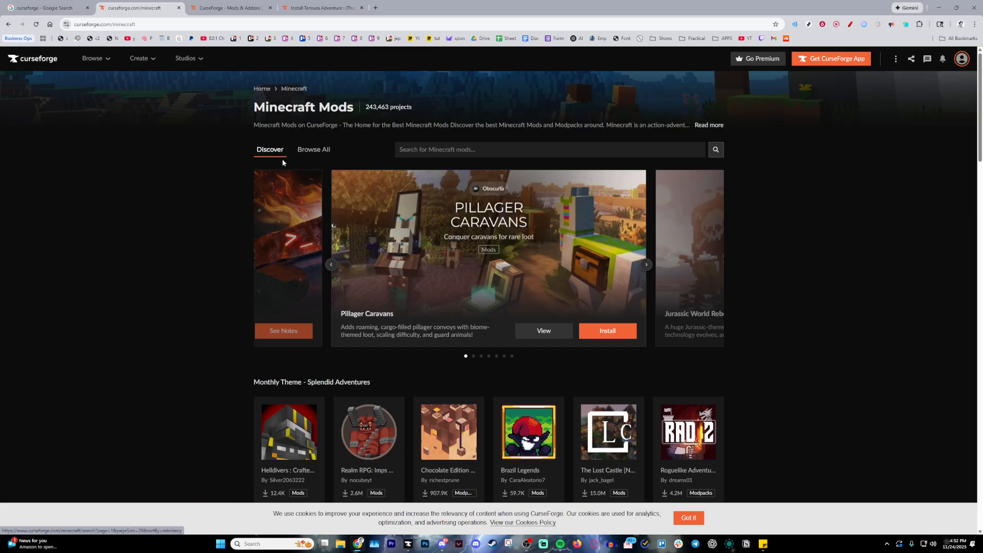
{"action": "left_click", "coordinate": [549, 150]}
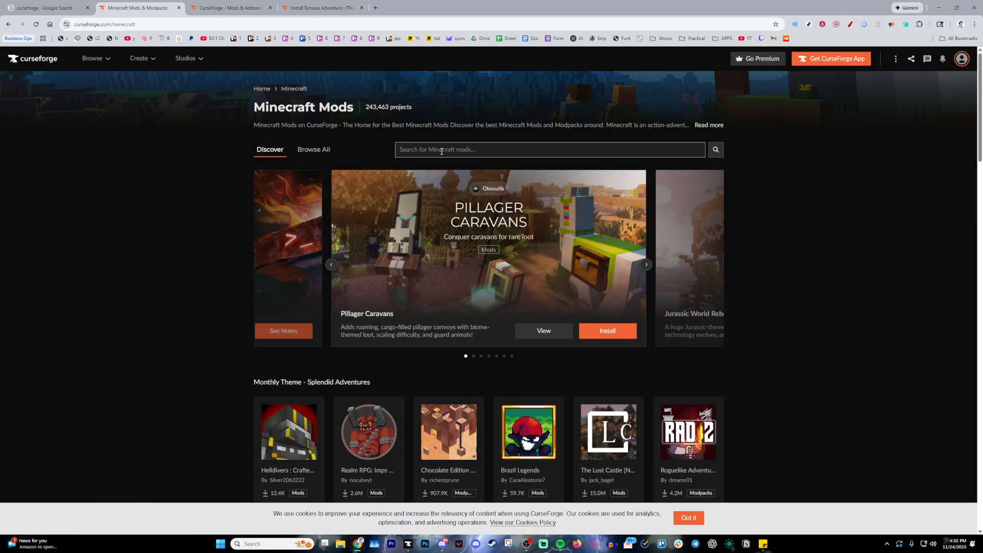
{"action": "type", "text": "solo leveling"}
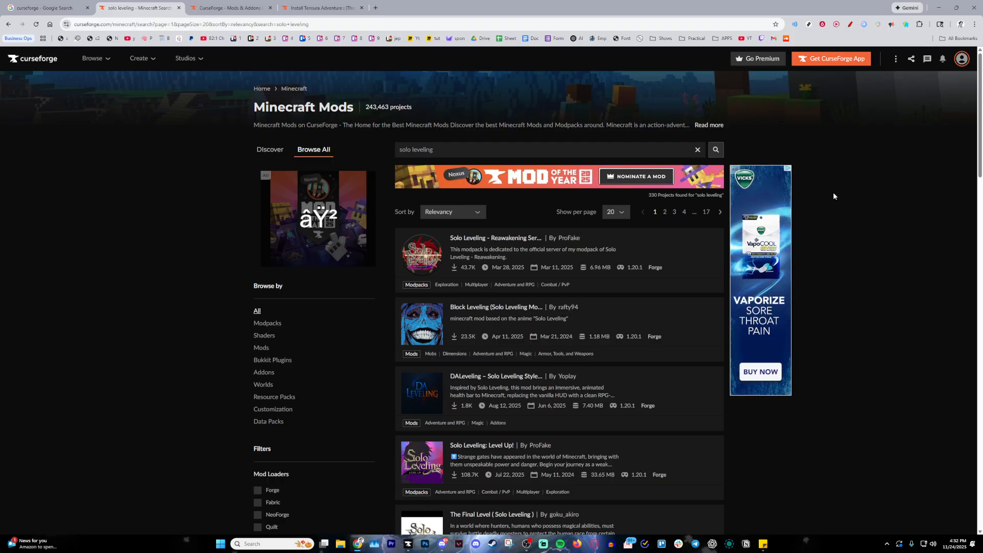
{"action": "scroll", "scroll_direction": "down", "scroll_amount": 3}
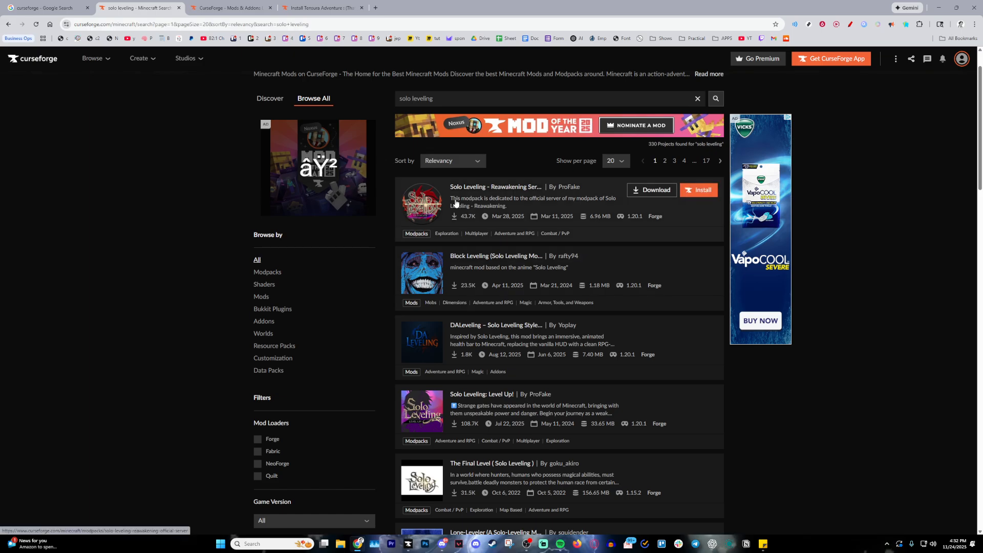
Step: Filter the solo leveling results to Mods only, 67 projects, and browse down to Solo Leveling: Reawakening
{"action": "left_click", "coordinate": [261, 297]}
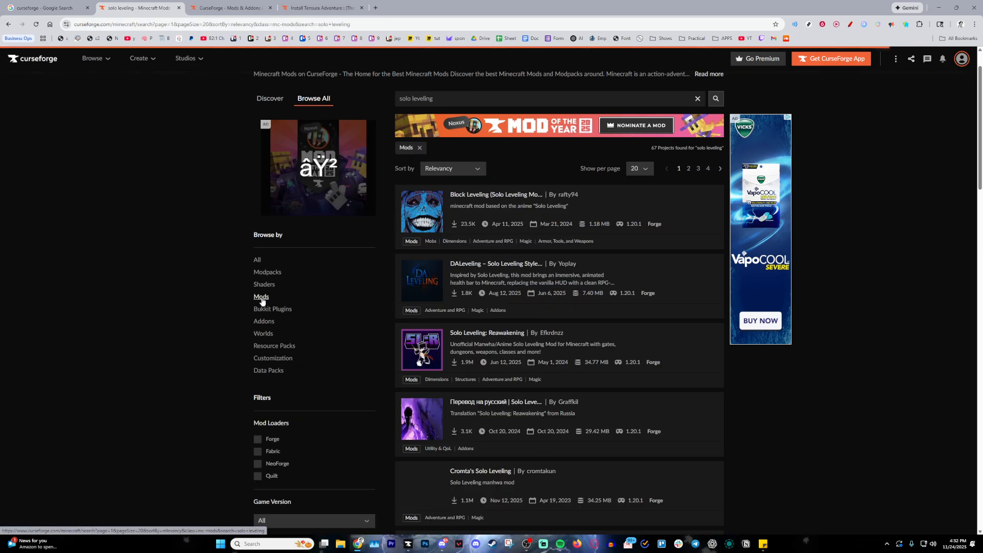
{"action": "scroll", "scroll_direction": "down", "scroll_amount": 3}
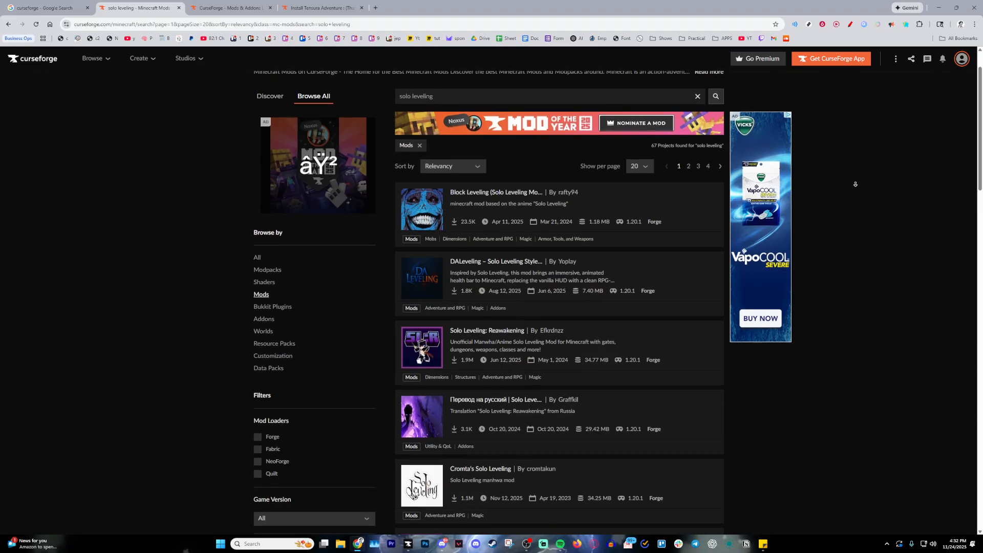
{"action": "scroll", "scroll_direction": "down", "scroll_amount": 3}
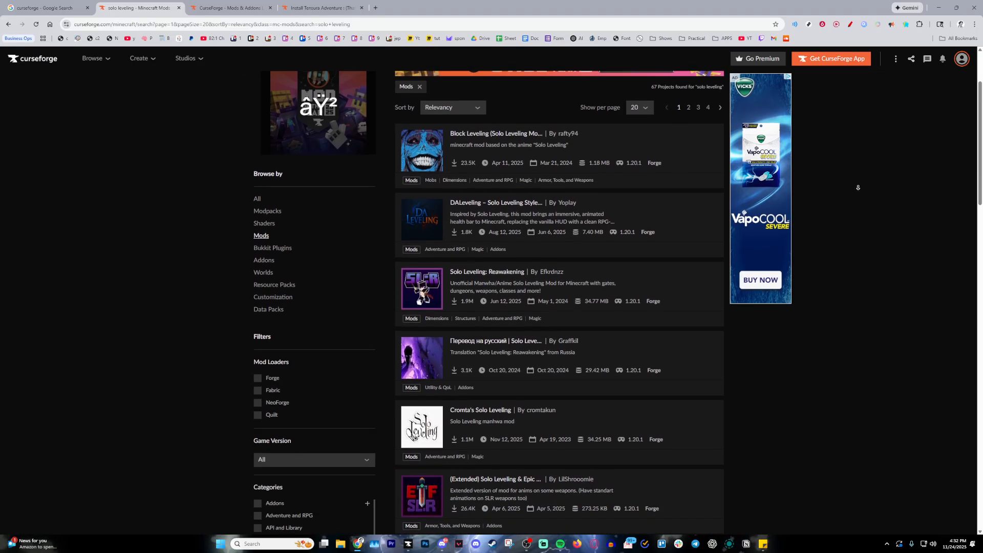
{"action": "scroll", "scroll_direction": "down", "scroll_amount": 3}
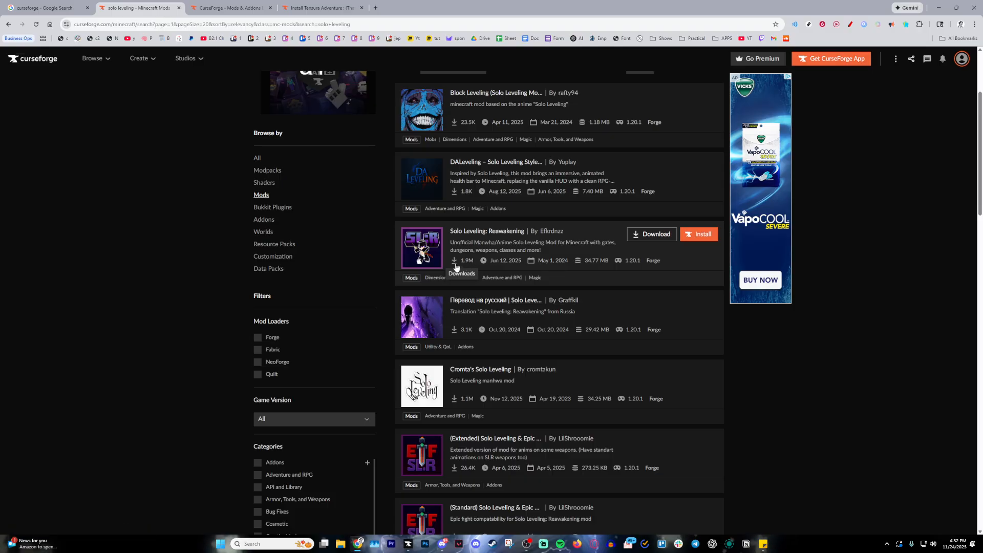
{"action": "mouse_move", "coordinate": [464, 399]}
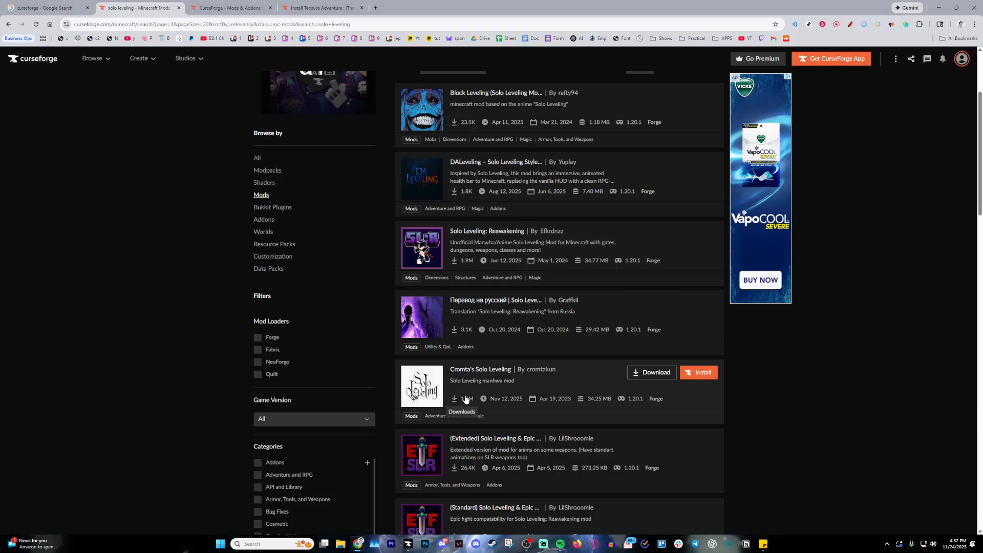
{"action": "mouse_move", "coordinate": [497, 238]}
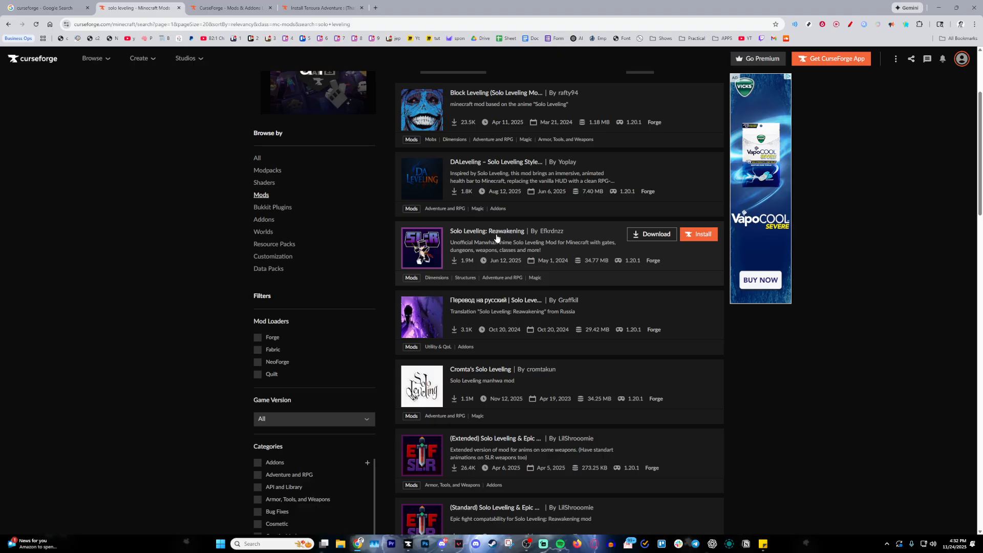
Step: Download Solo Leveling: Reawakening and install it with the CurseForge app
{"action": "left_click", "coordinate": [487, 231]}
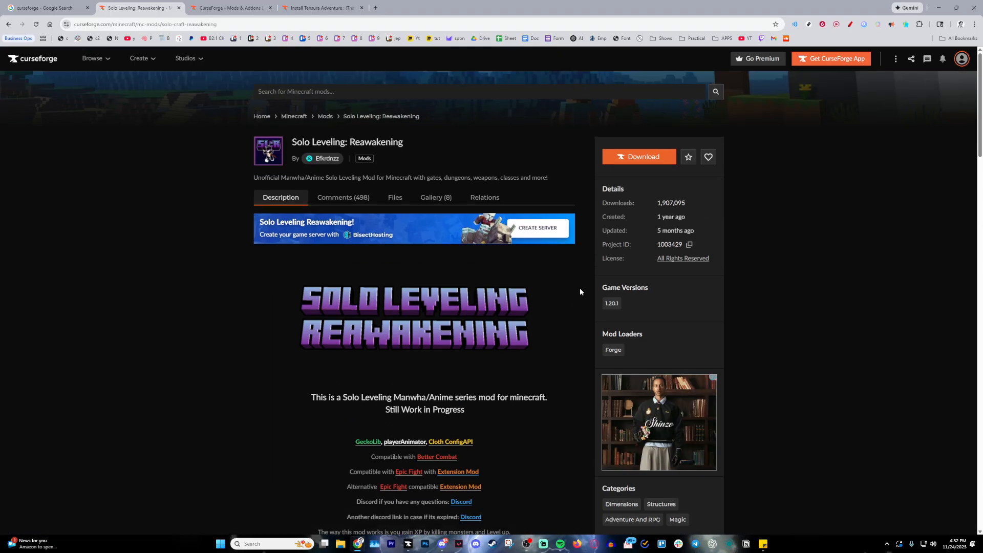
{"action": "left_click", "coordinate": [638, 155]}
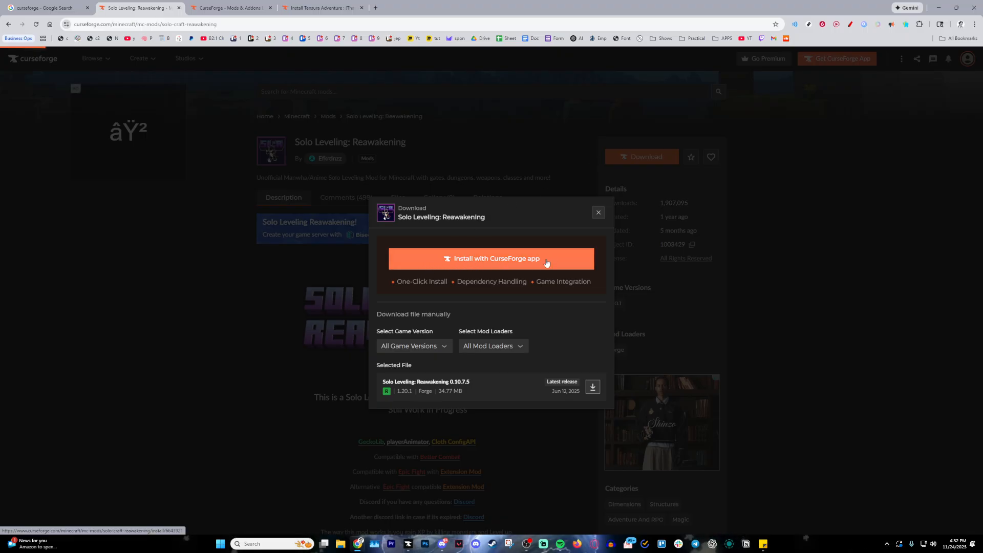
{"action": "left_click", "coordinate": [490, 258]}
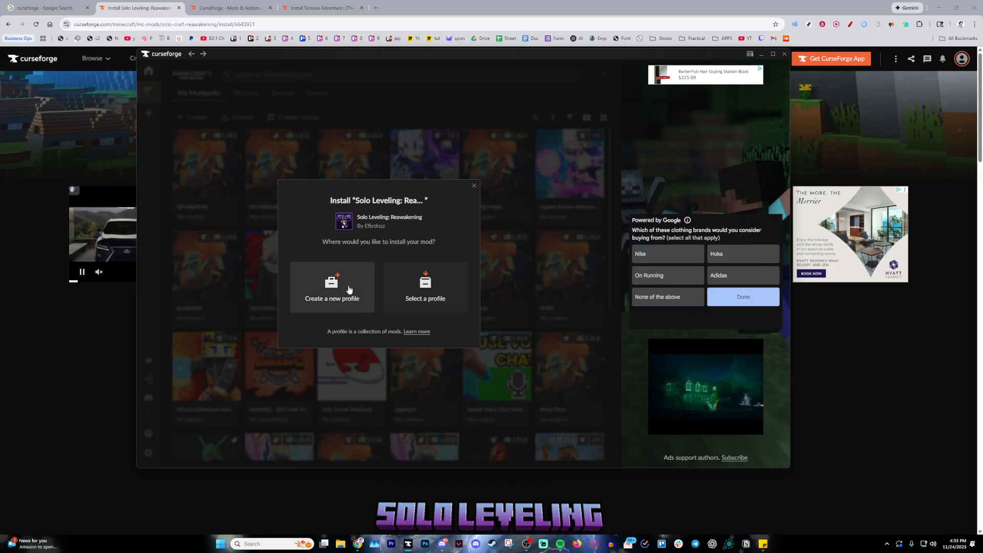
Step: Create a new profile named 'jhbdfhjbvh' holding the mod with GeckoLib and playerAnimator
{"action": "left_click", "coordinate": [332, 287]}
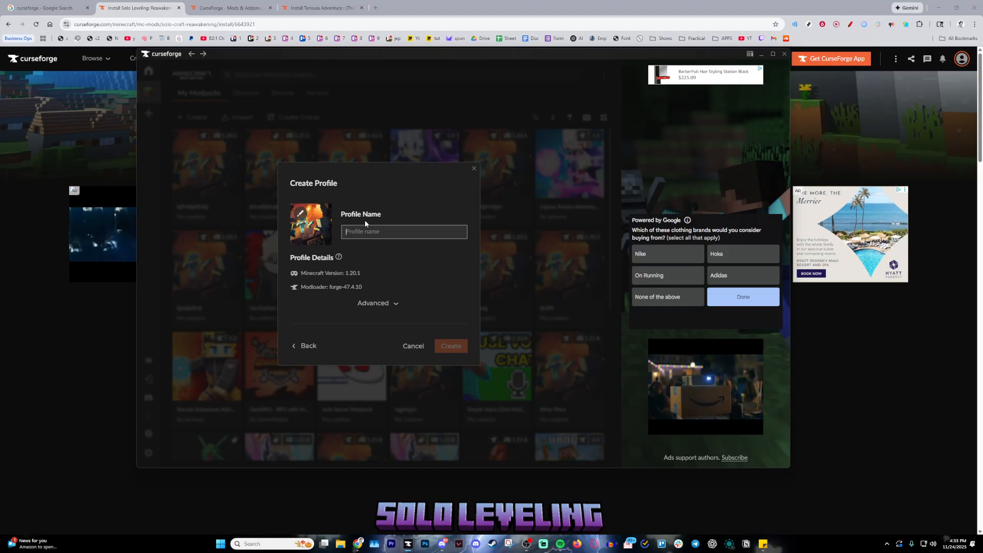
{"action": "type", "text": "jhbdfhjbvh"}
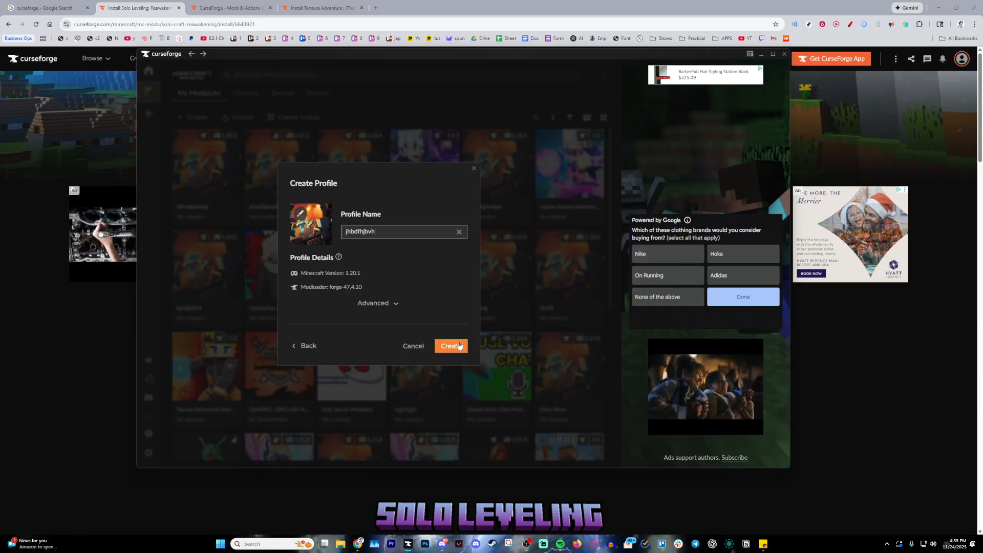
{"action": "left_click", "coordinate": [451, 345]}
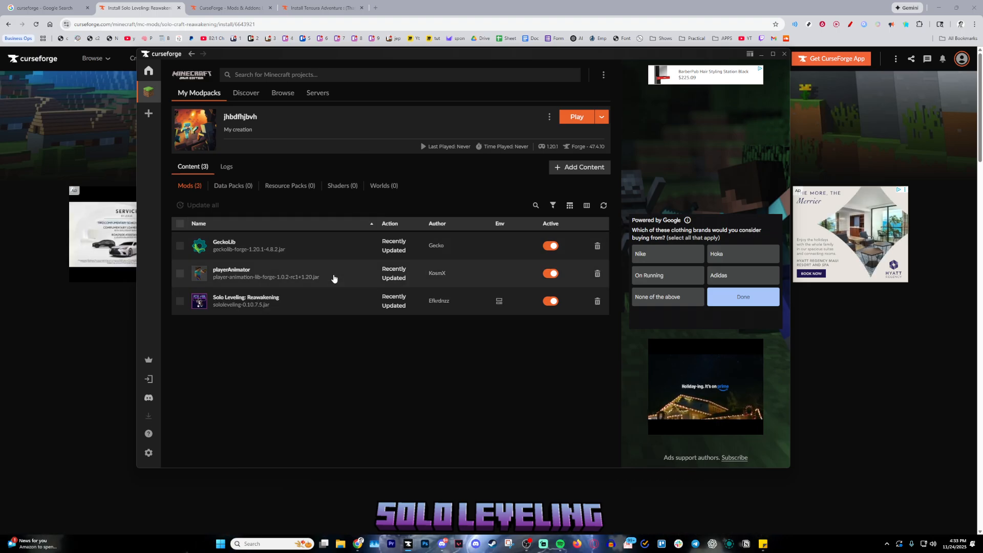
{"action": "mouse_move", "coordinate": [245, 297]}
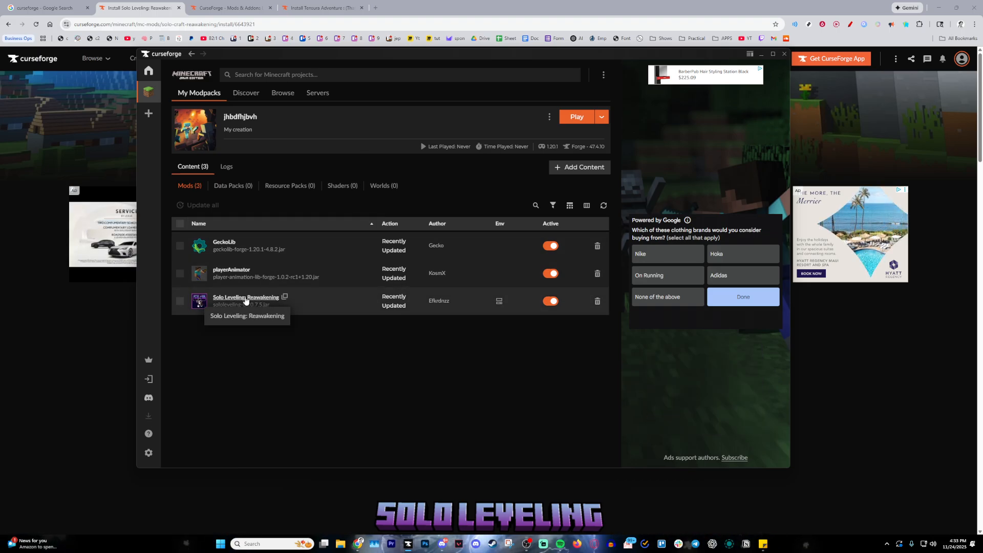